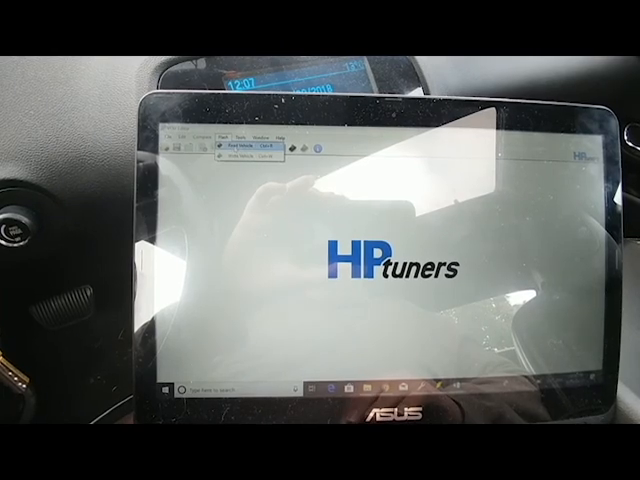
Step: Start a Read Vehicle from the Flash menu to pull the tune from the connected vehicle
left_click(238, 148)
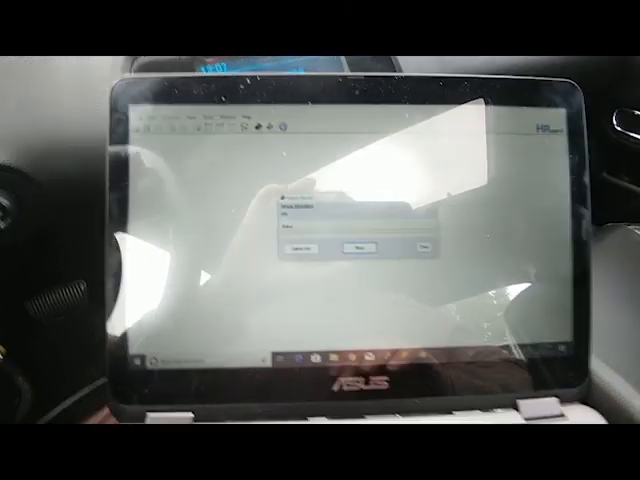